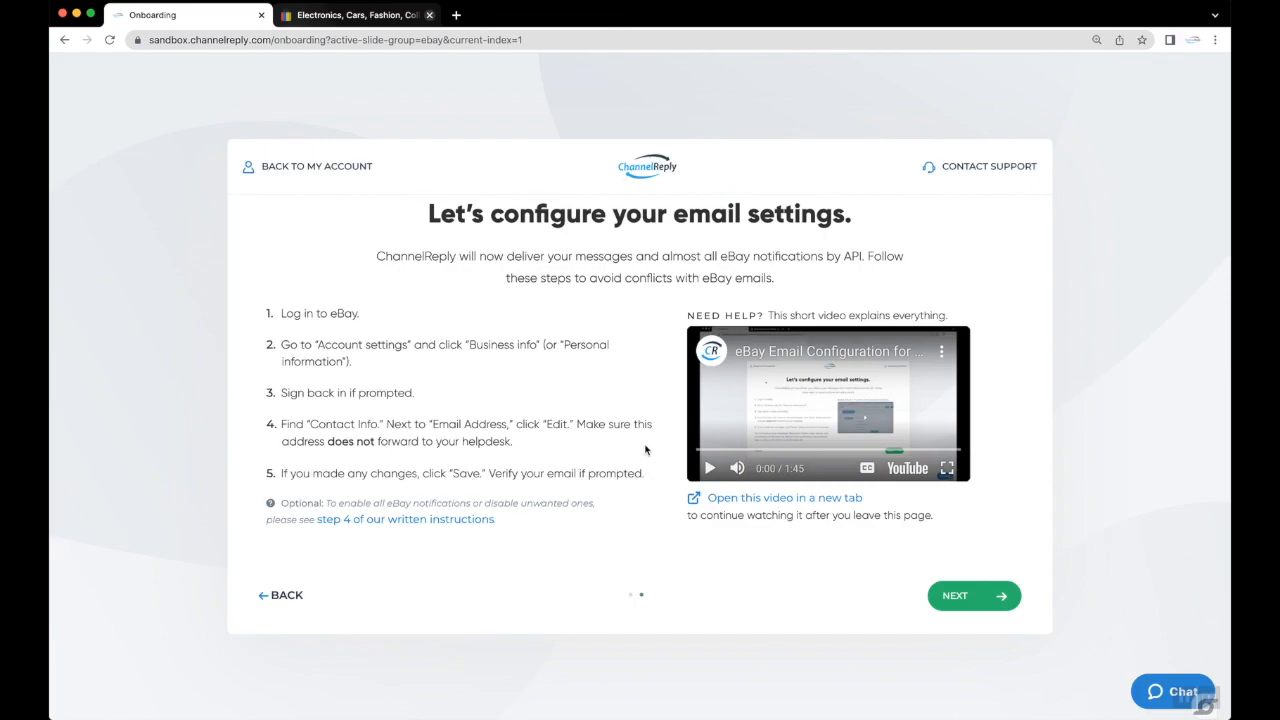
mouse_move(744, 500)
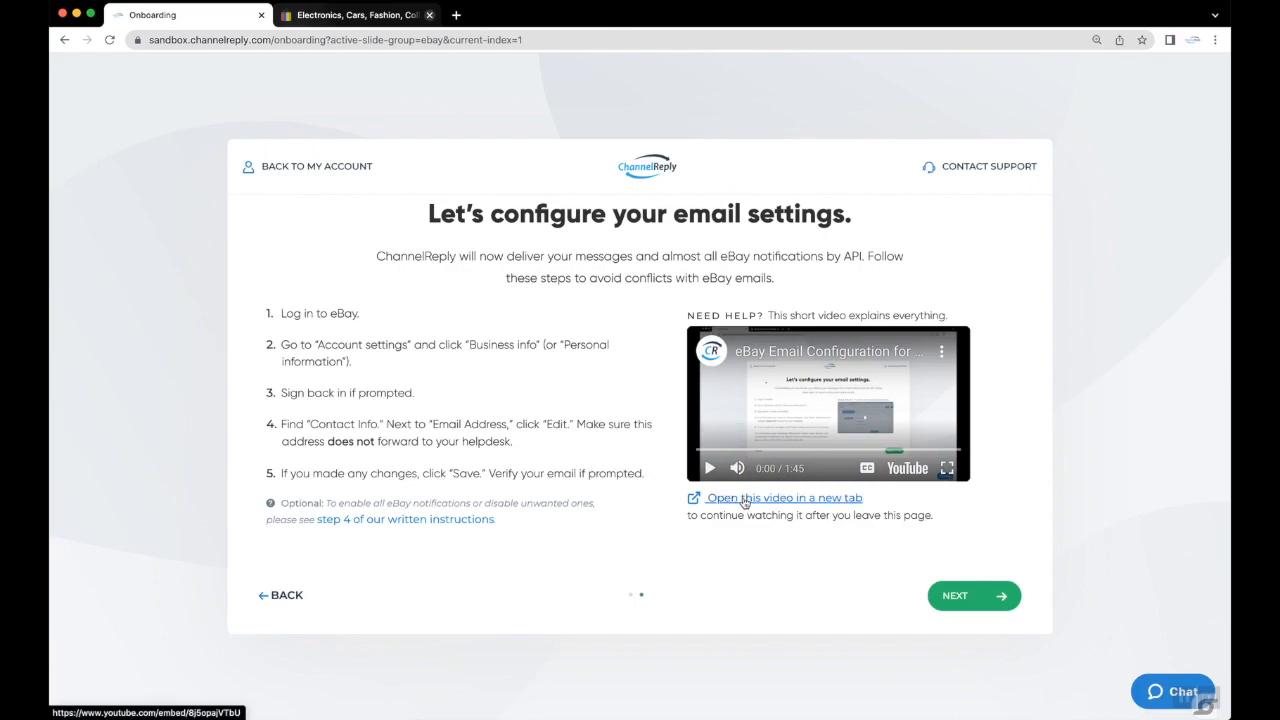
- Watch the eBay email configuration help video in a new tab
click(784, 496)
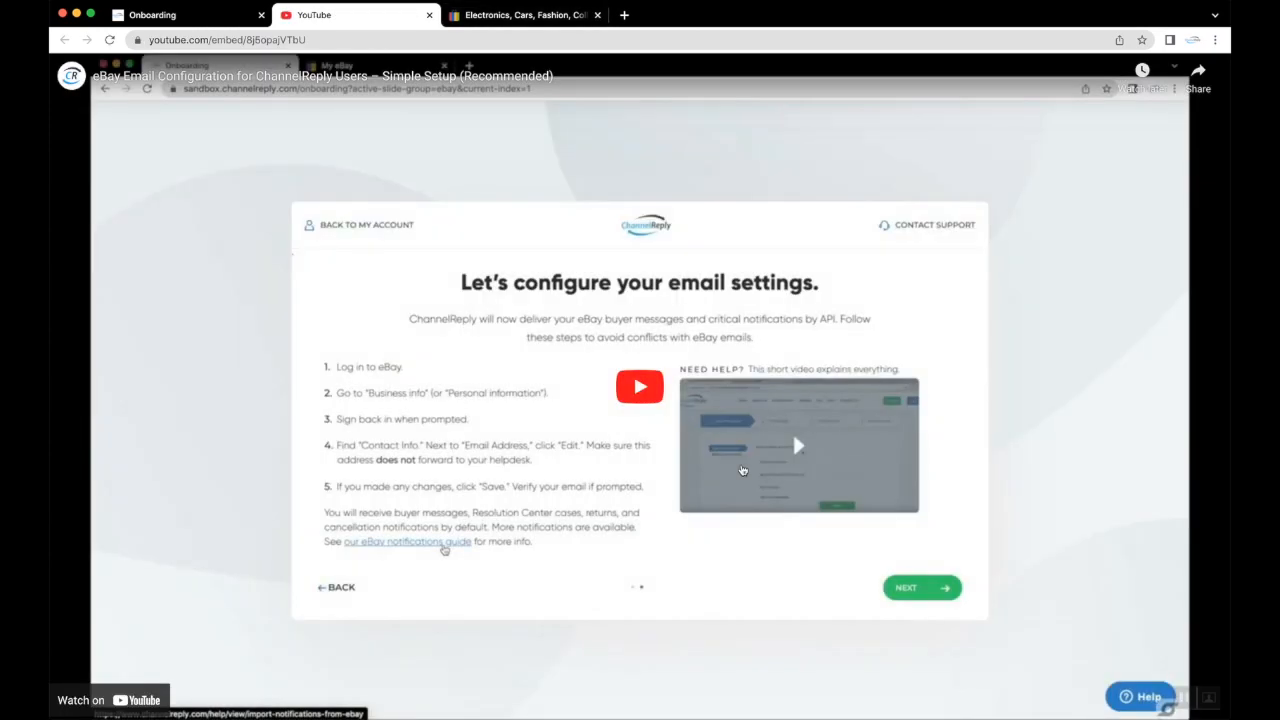
mouse_move(708, 488)
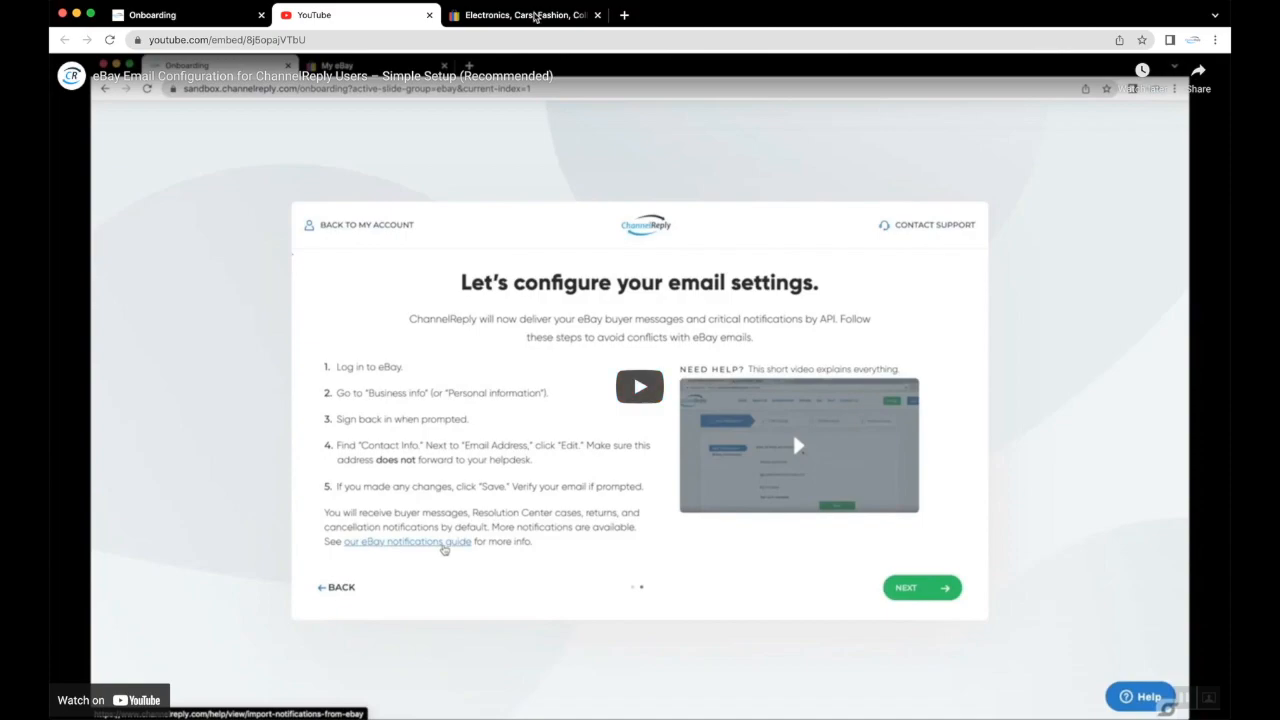
click(524, 14)
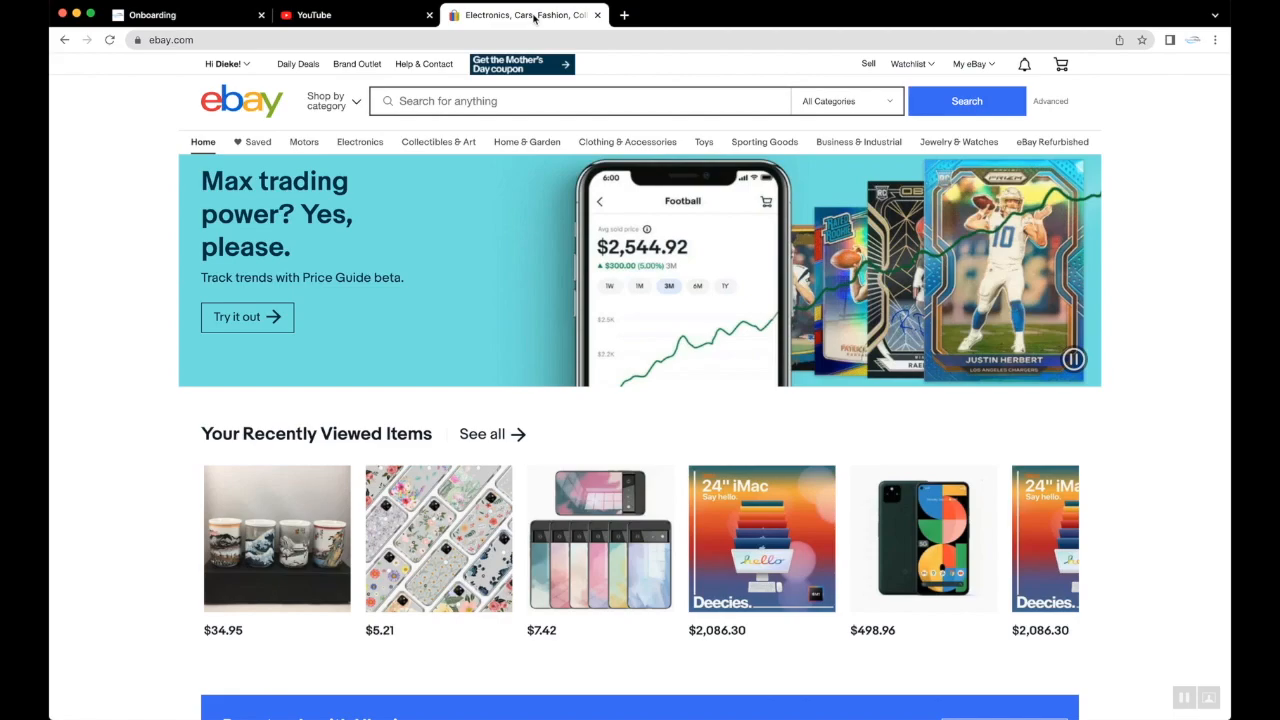
- Reach the Business info page from the account menu's Account settings
click(224, 64)
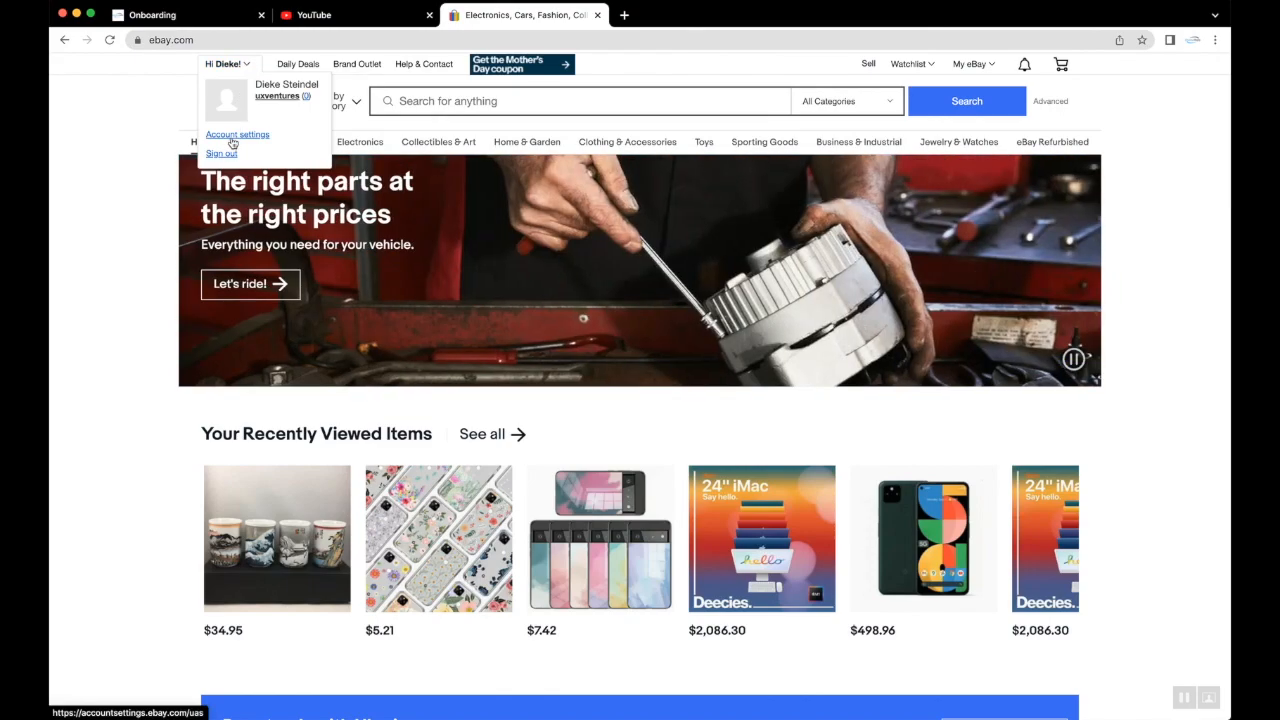
click(236, 134)
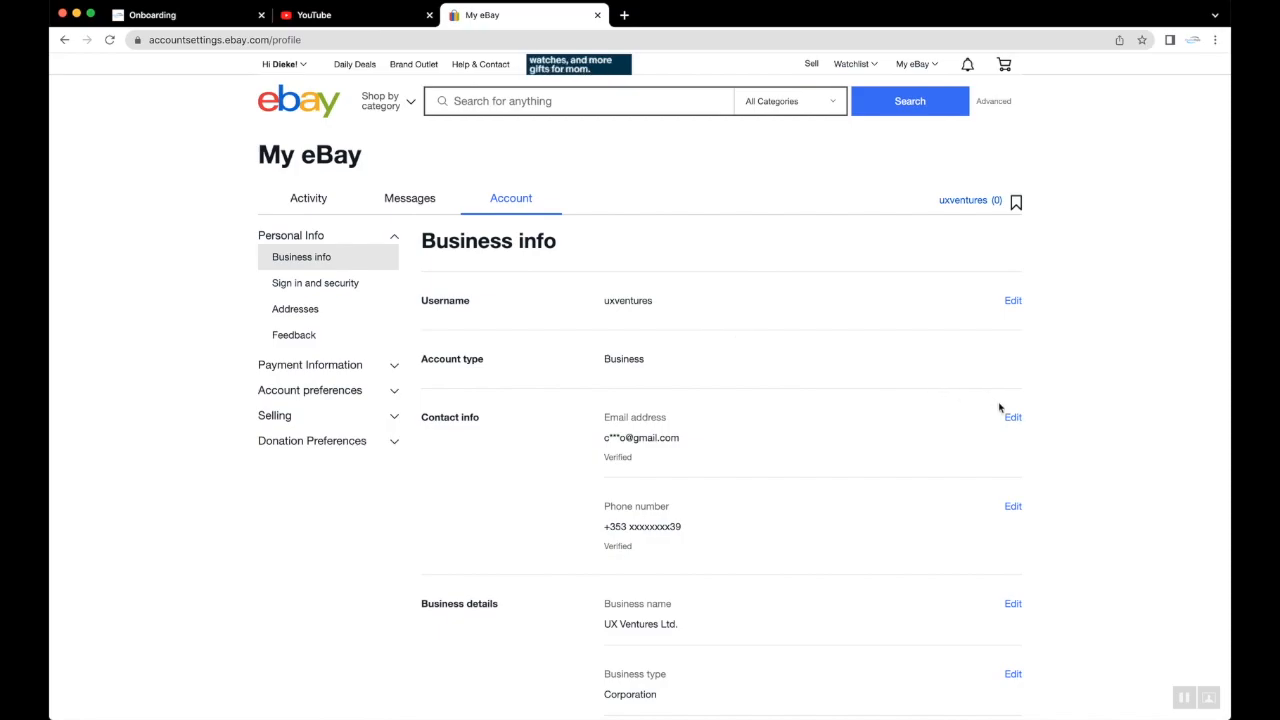
- Change the eBay contact email to the helpdesk uxventures.net address, save and verify it
click(1012, 418)
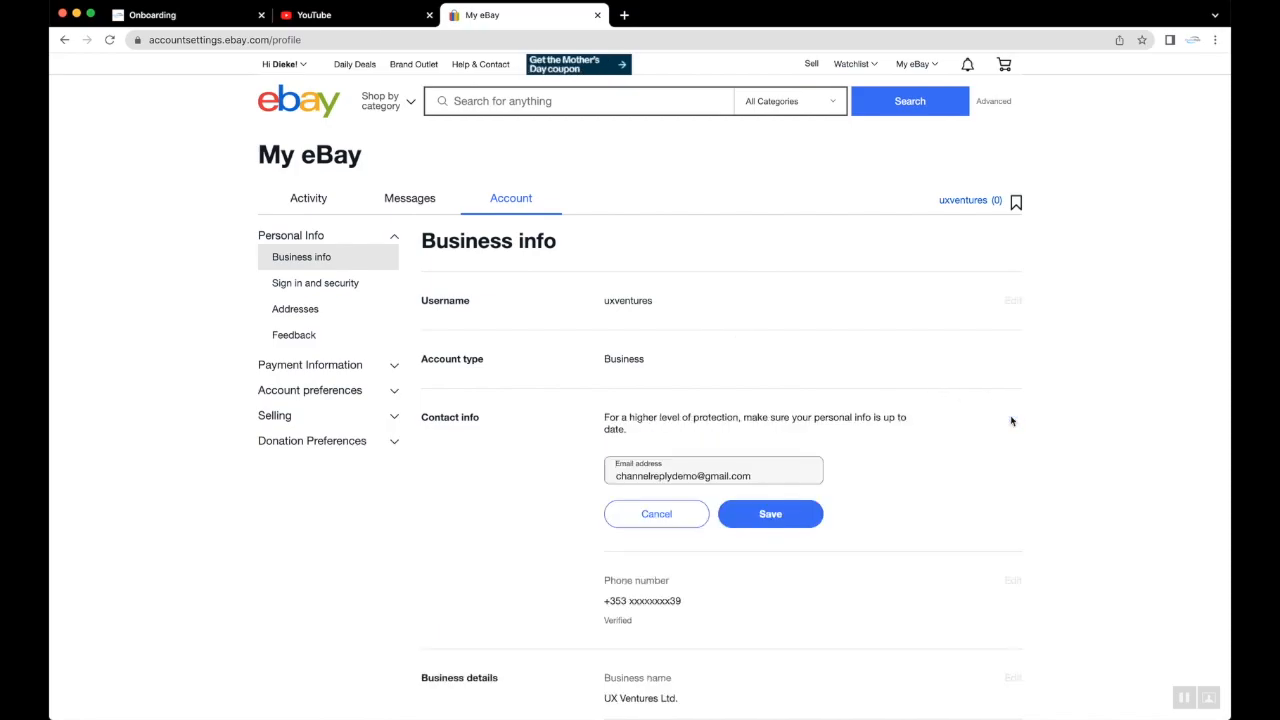
click(712, 476)
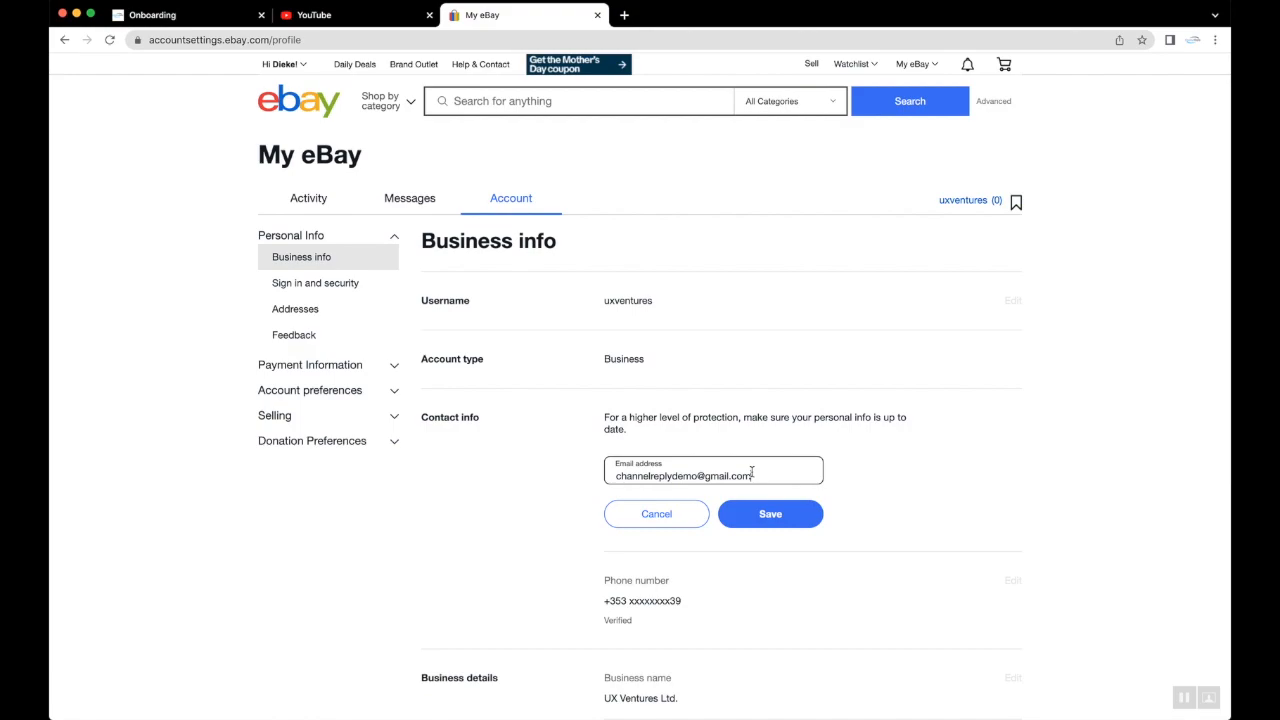
text(hel)
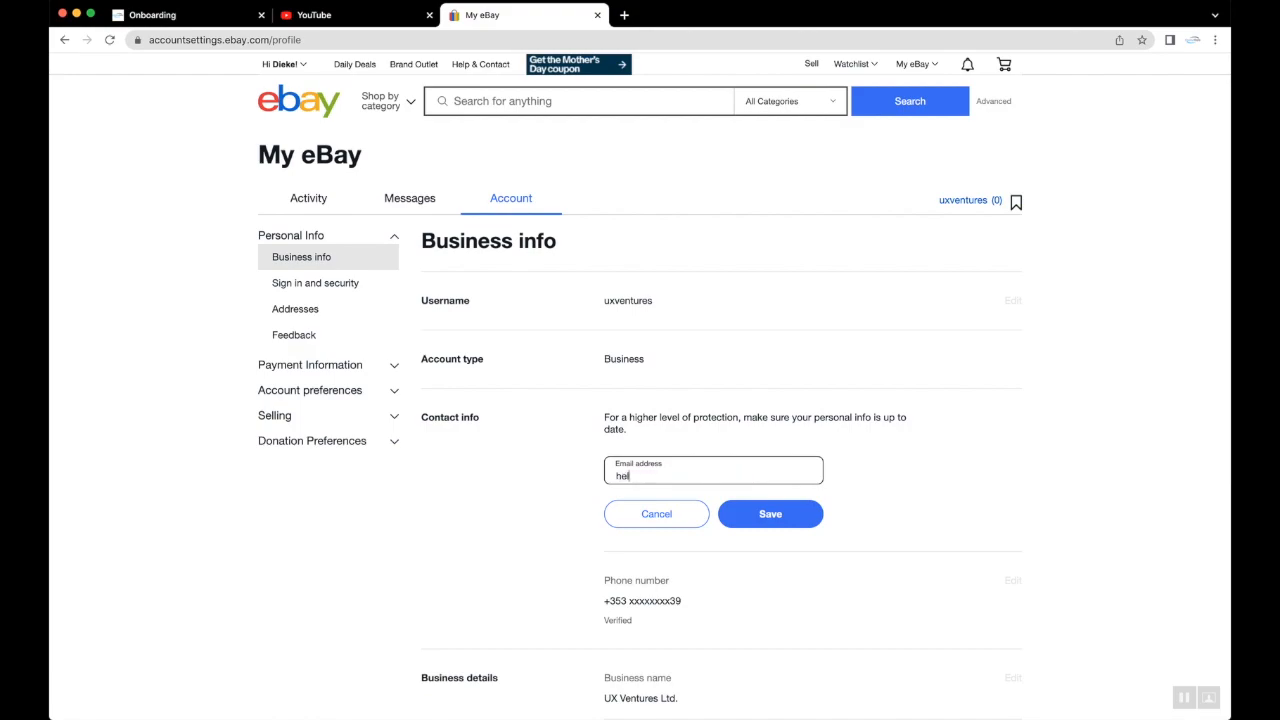
text(llo+no)
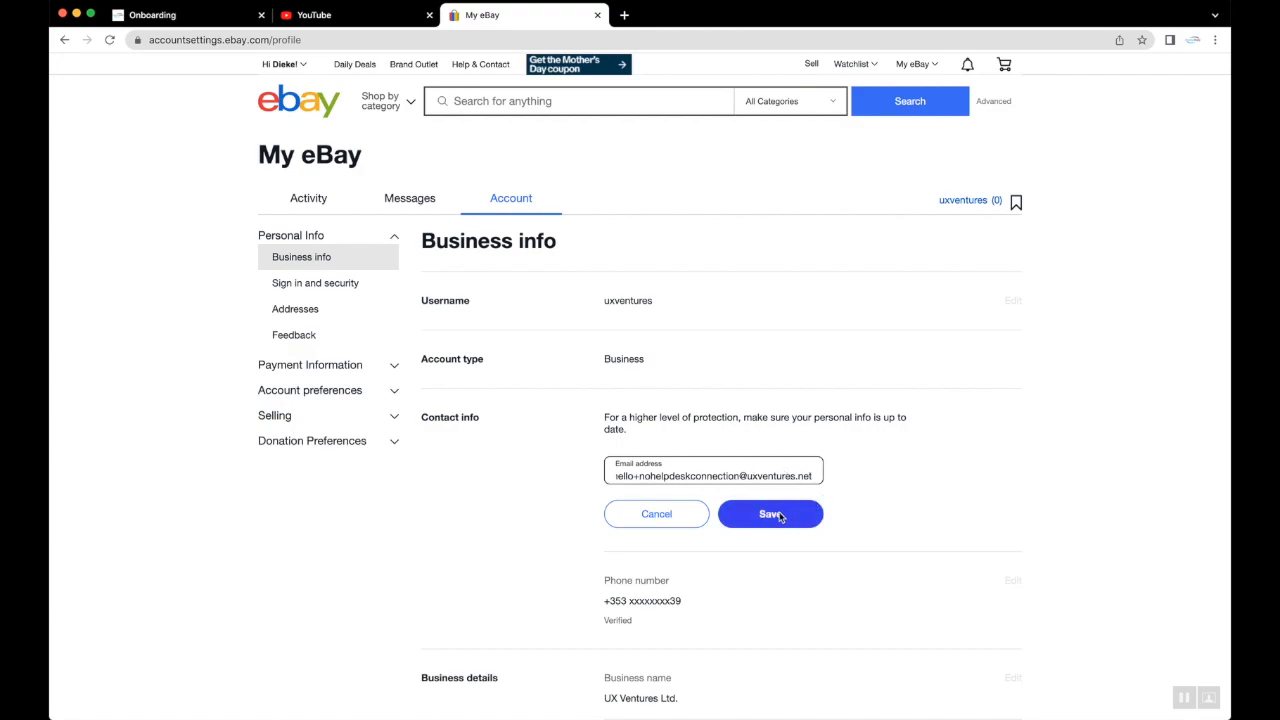
click(770, 512)
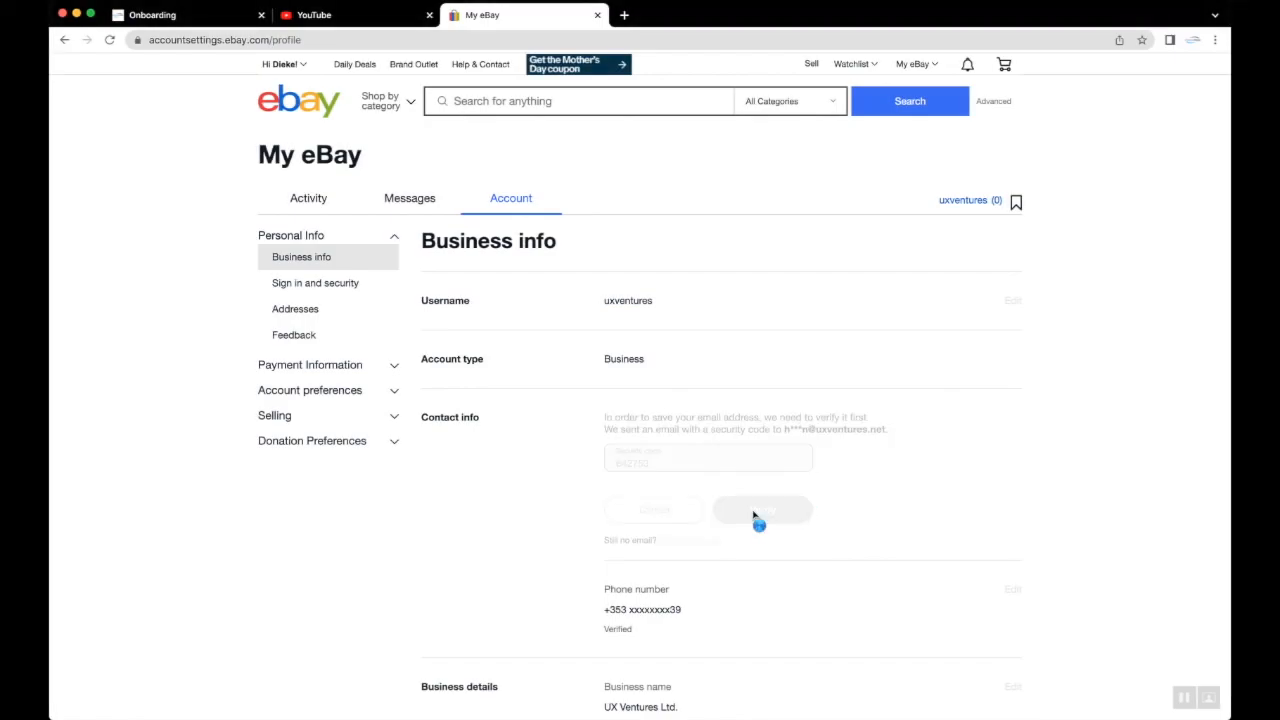
click(762, 510)
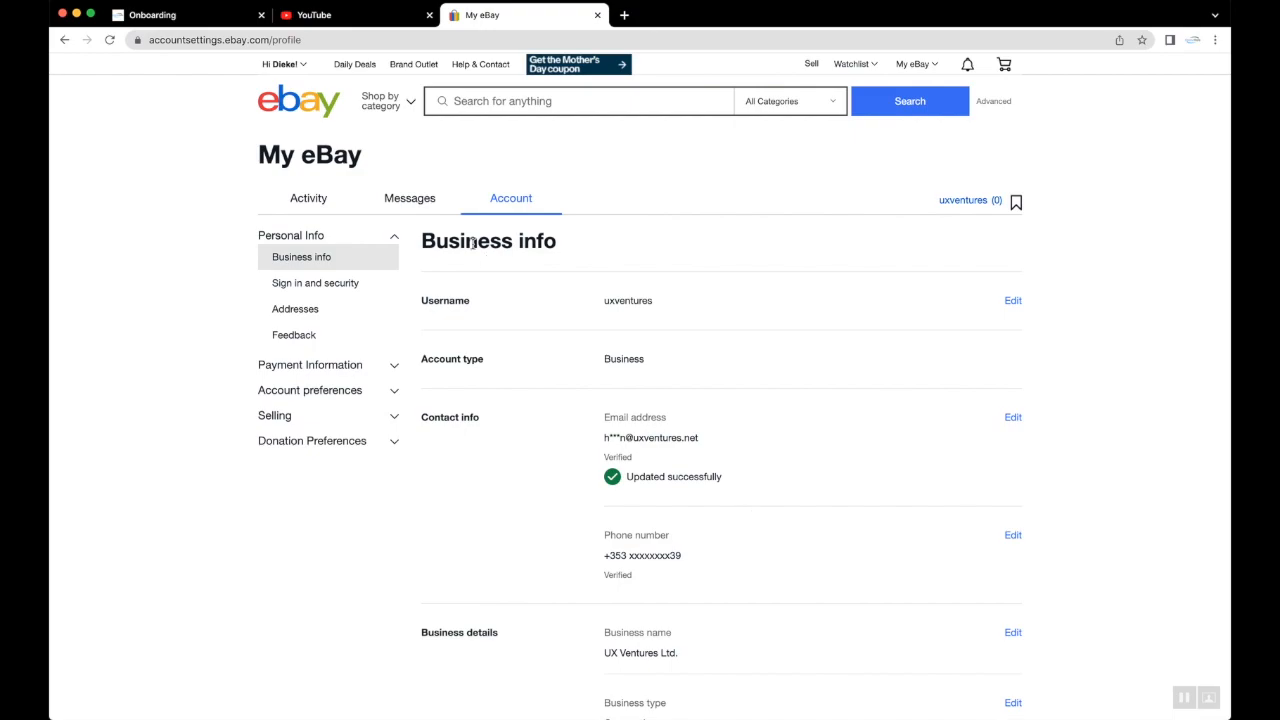
click(152, 14)
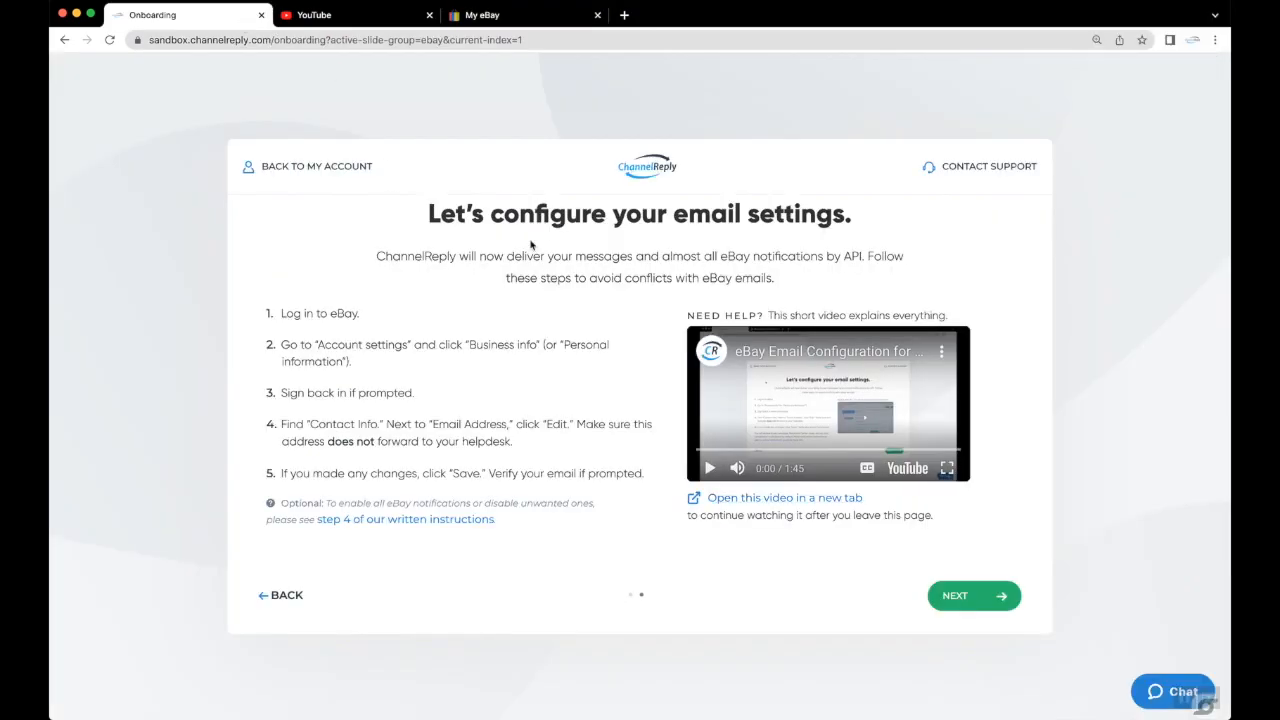
- Finish the email settings onboarding step and view the connected eBay account uxventures
click(972, 596)
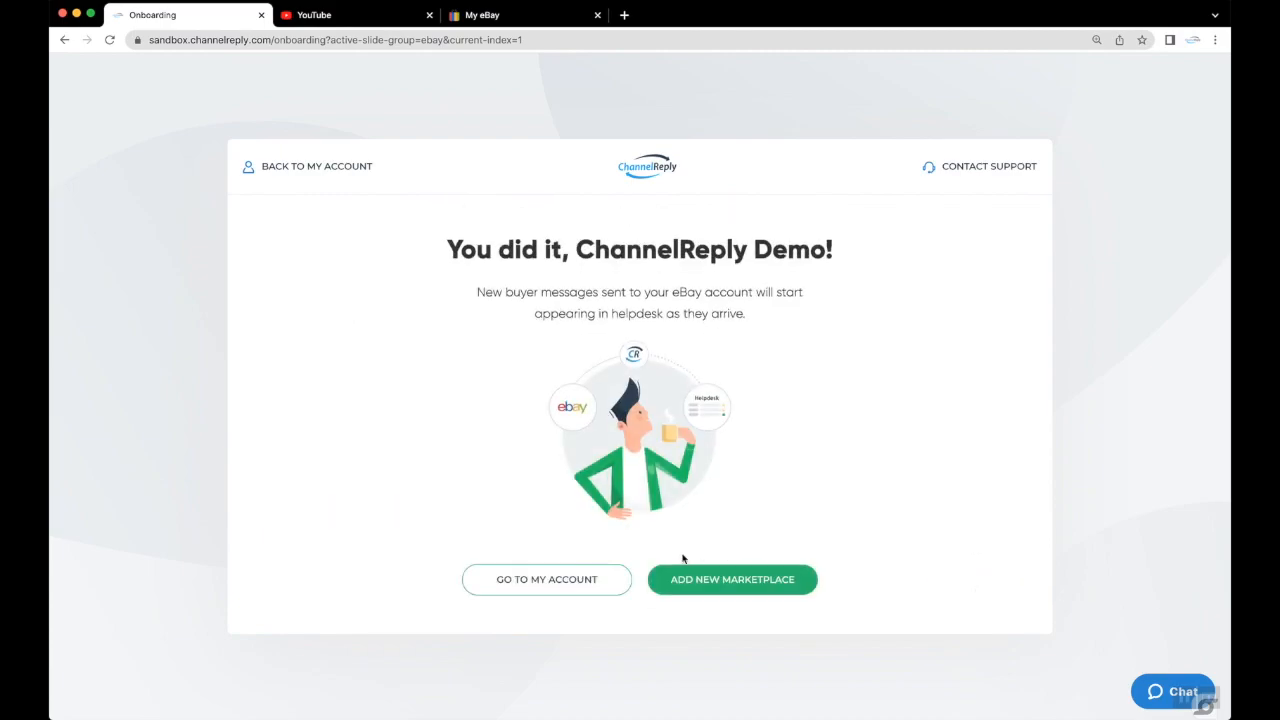
click(546, 580)
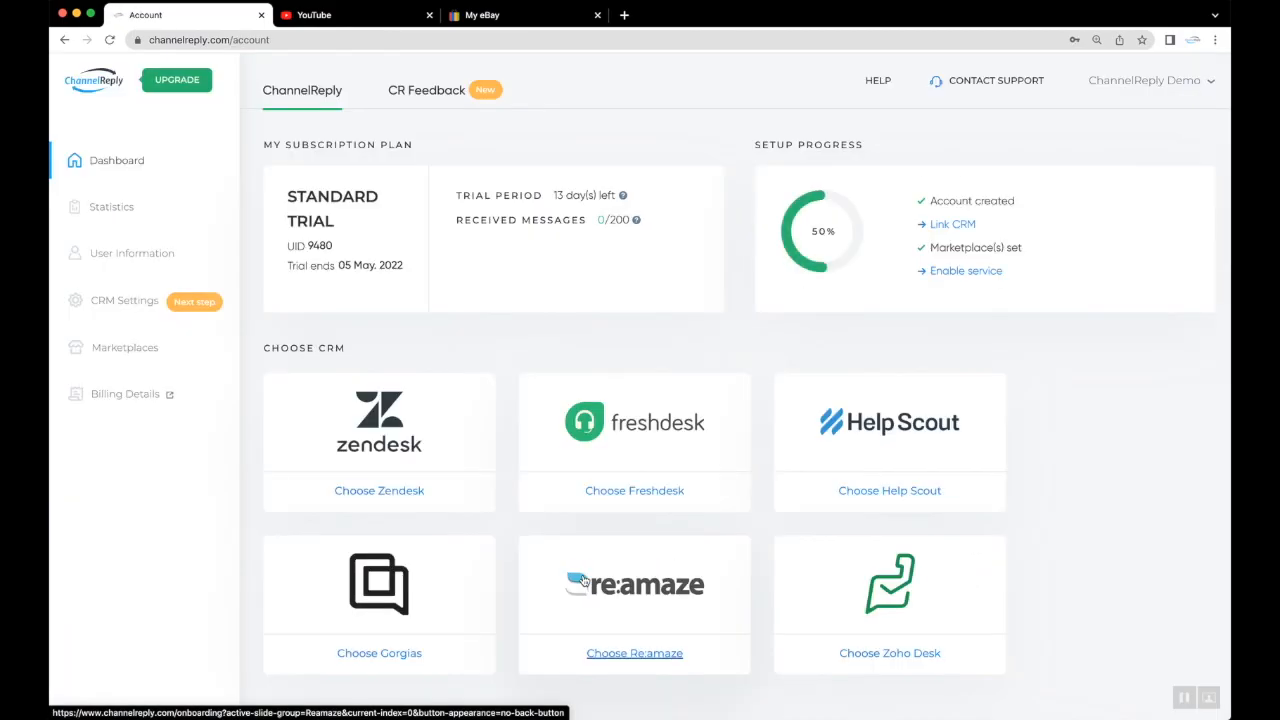
scroll(down, 3)
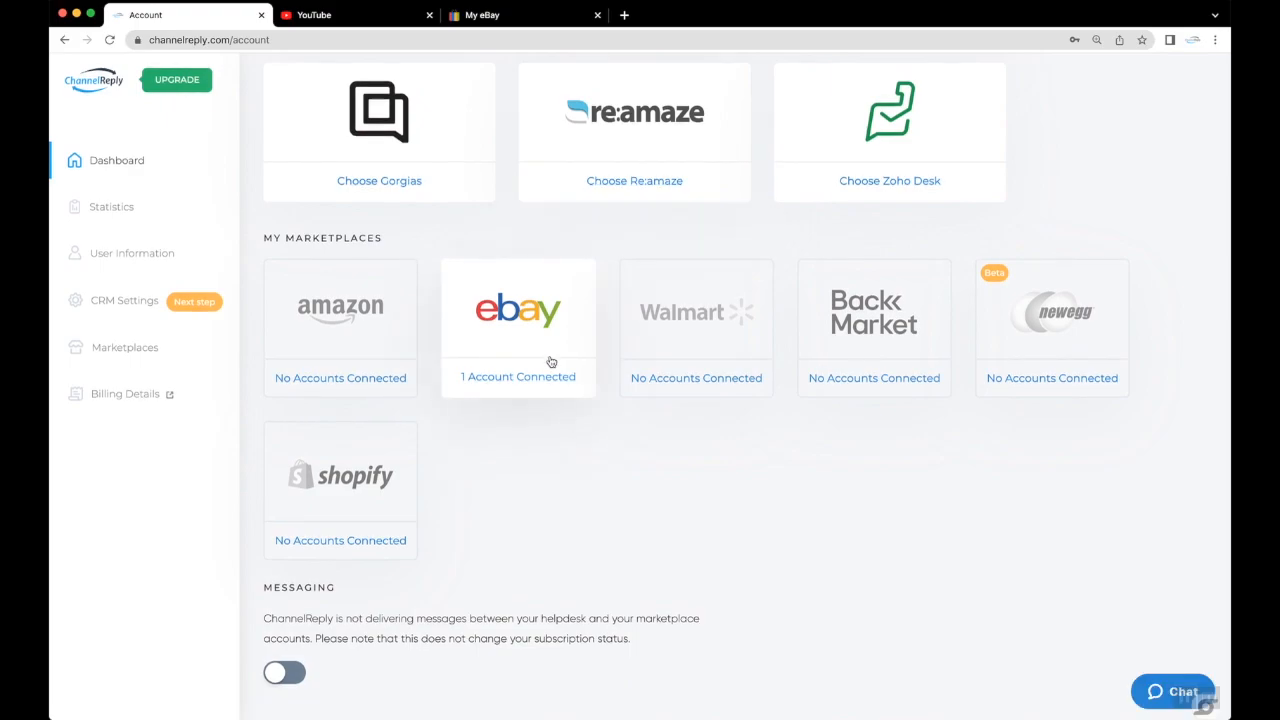
click(518, 328)
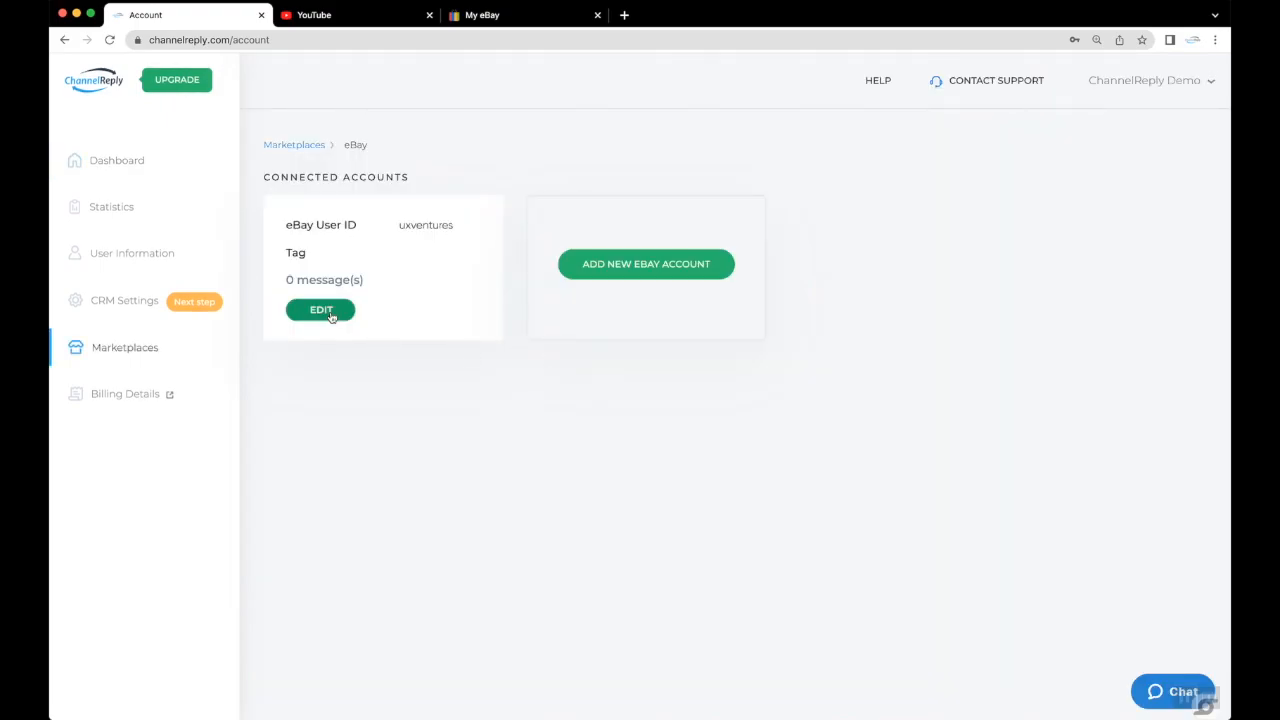
- Enable New Order and disable Returns notifications for the uxventures eBay account
click(320, 308)
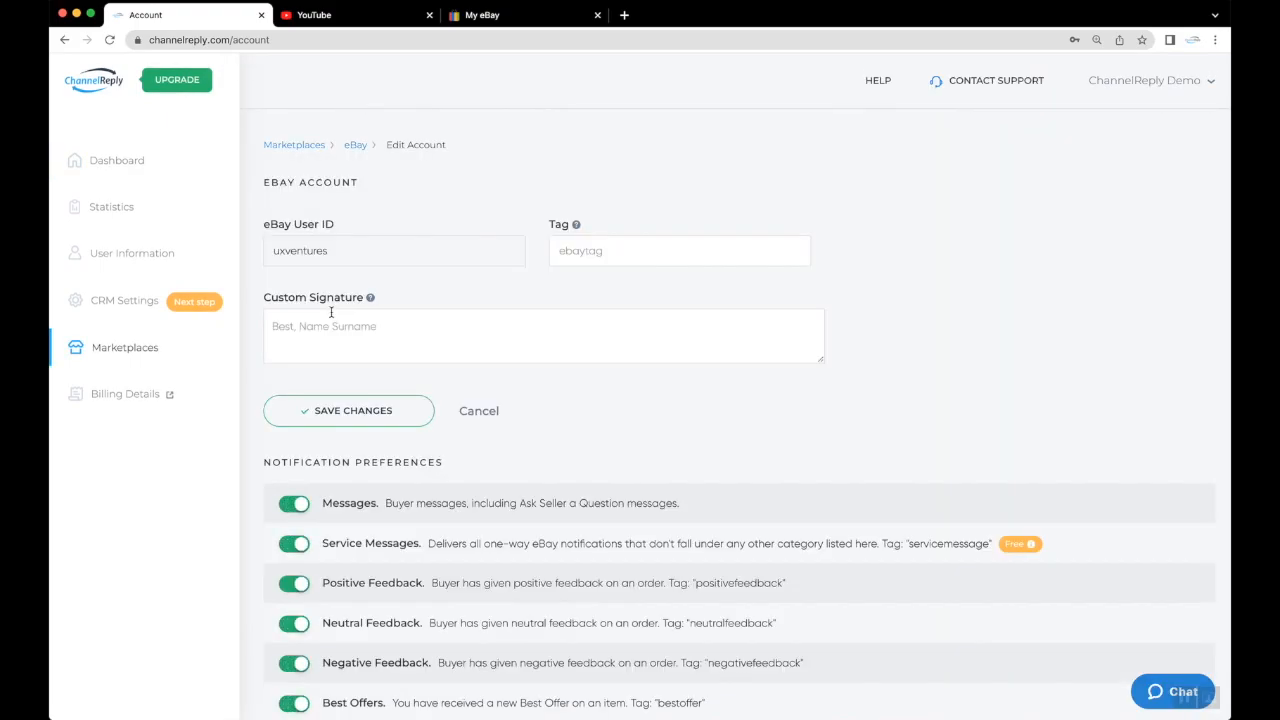
scroll(down, 3)
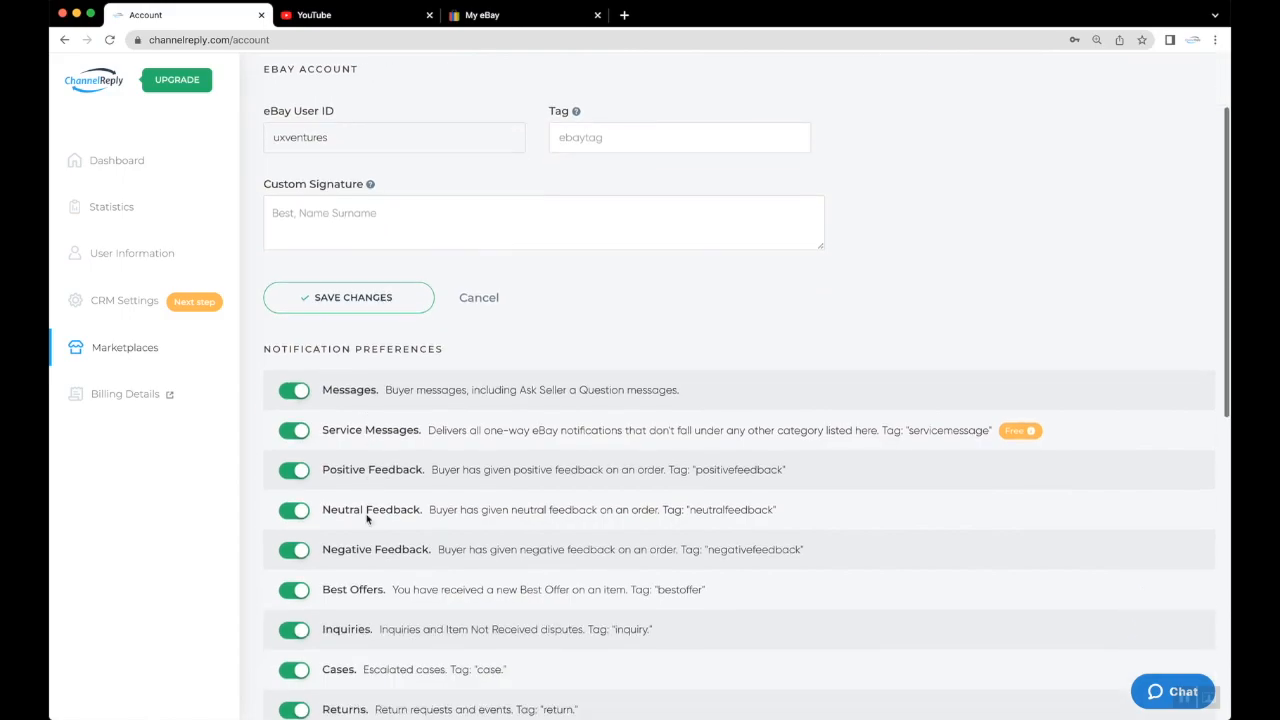
scroll(down, 3)
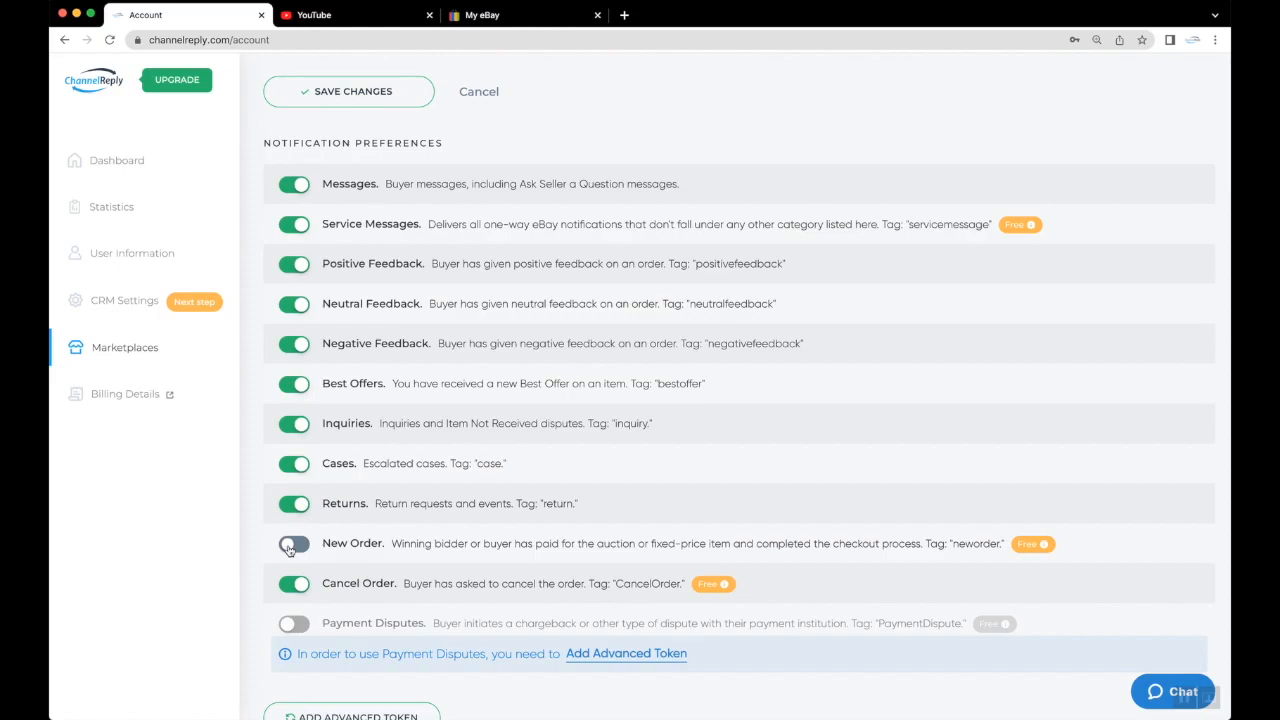
click(294, 544)
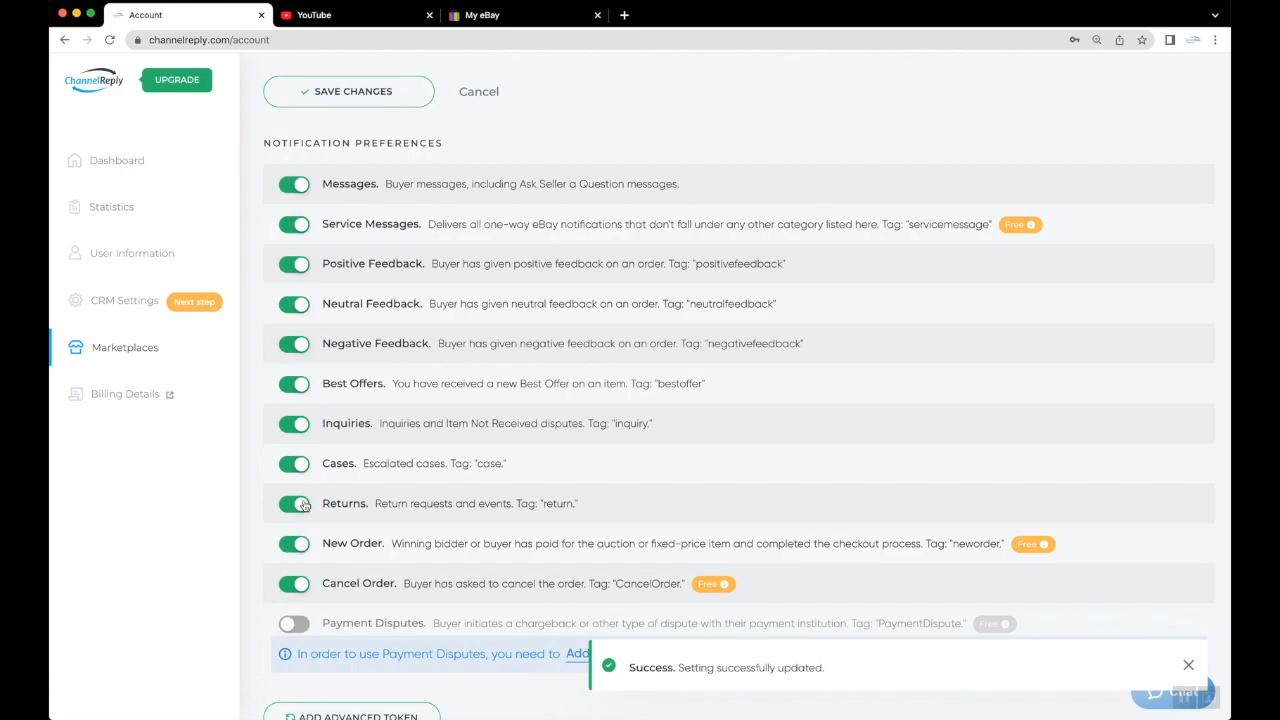
click(294, 504)
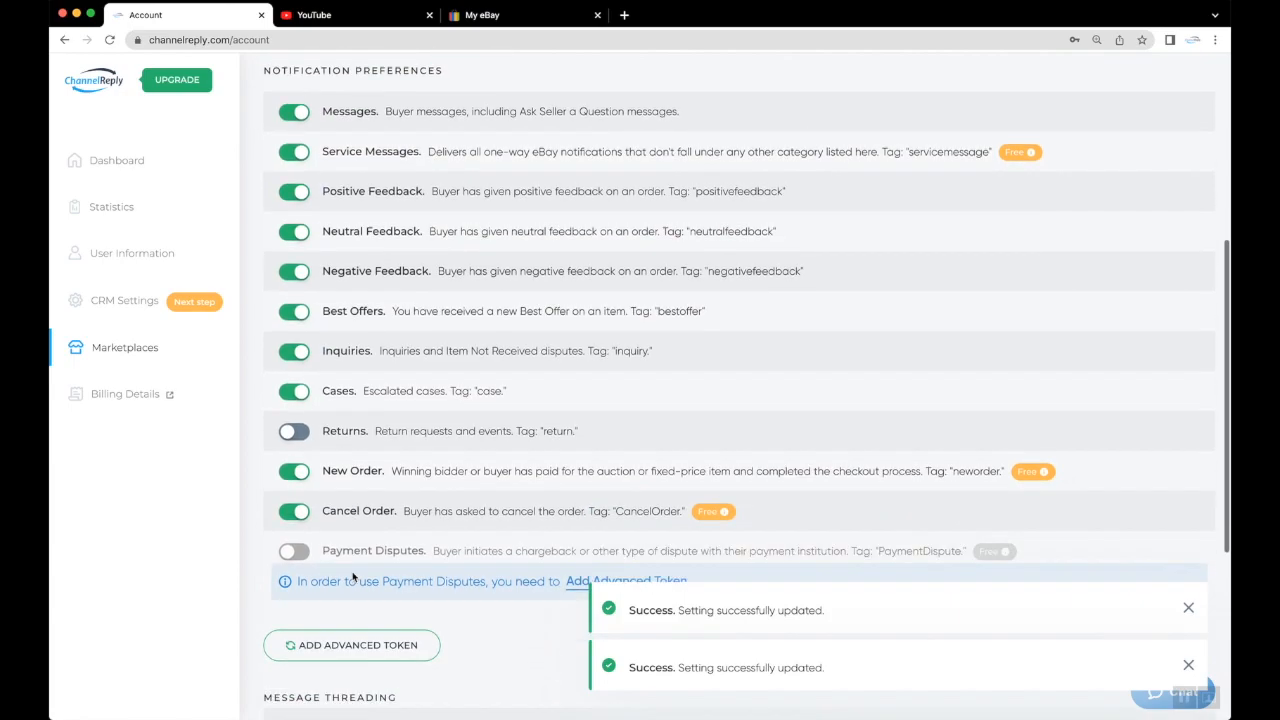
scroll(down, 3)
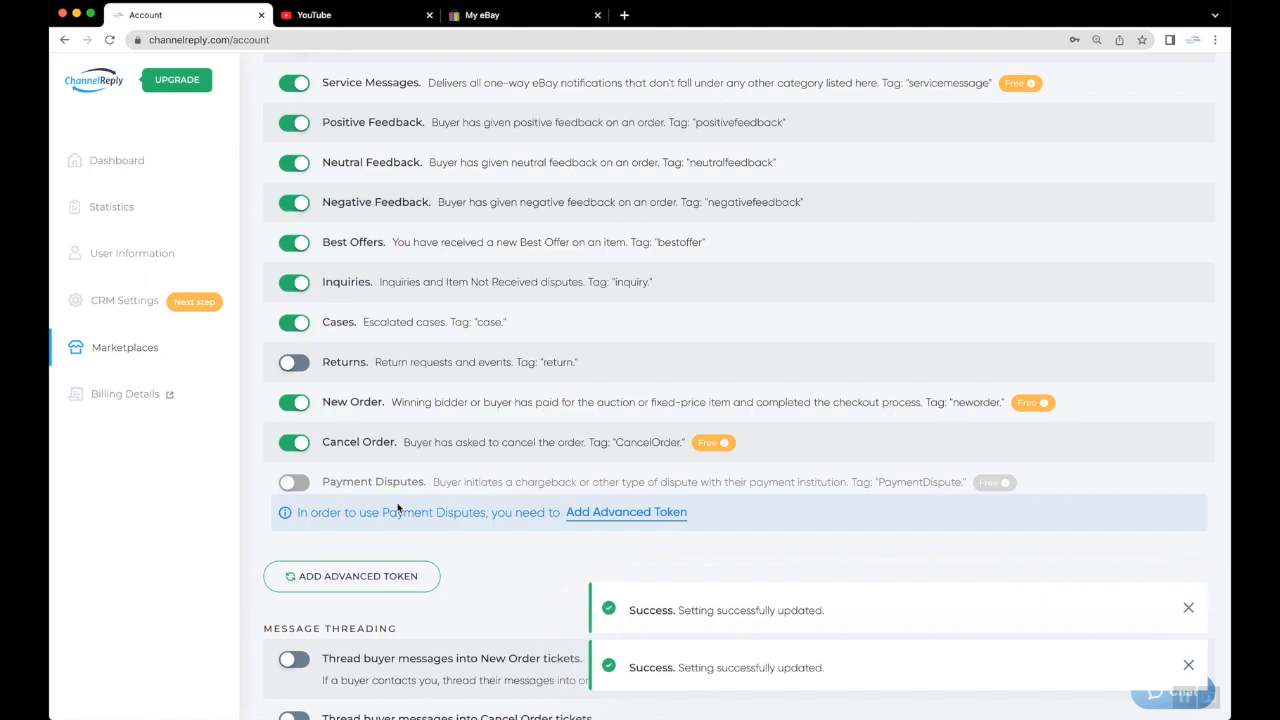
mouse_move(352, 576)
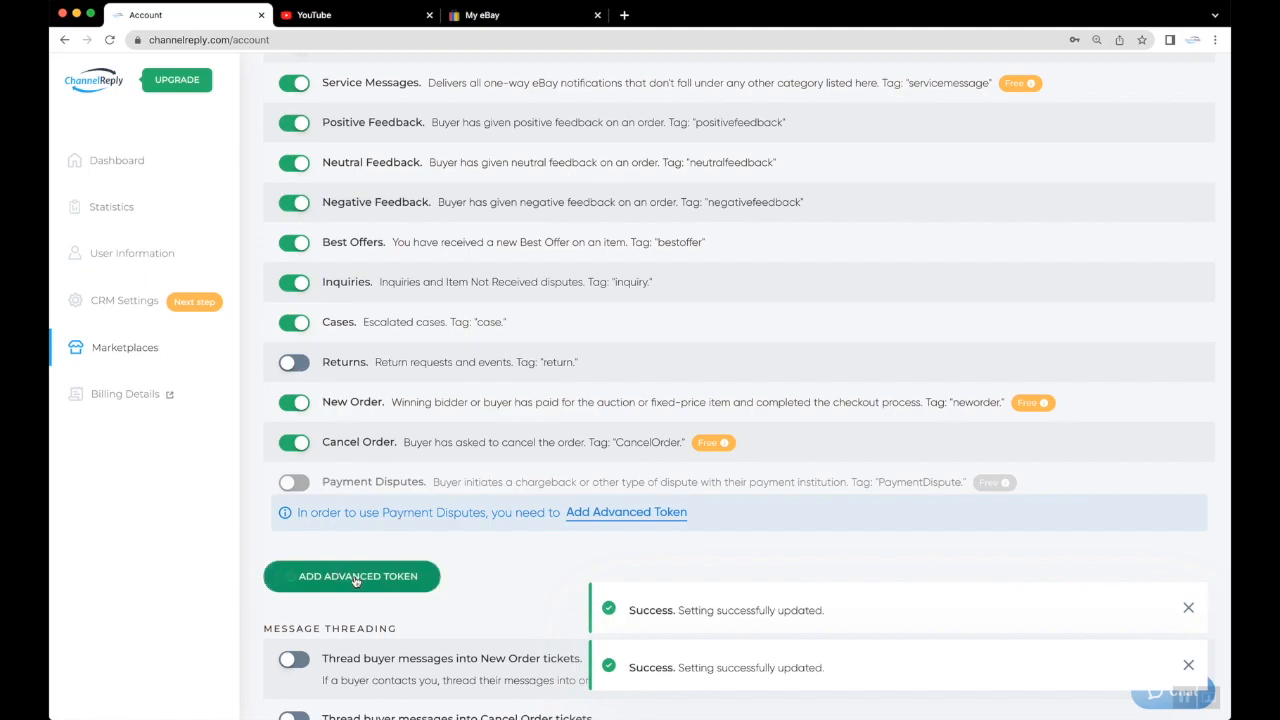
- Add an advanced token by signing in to eBay and agreeing to grant ChannelReply access
click(352, 576)
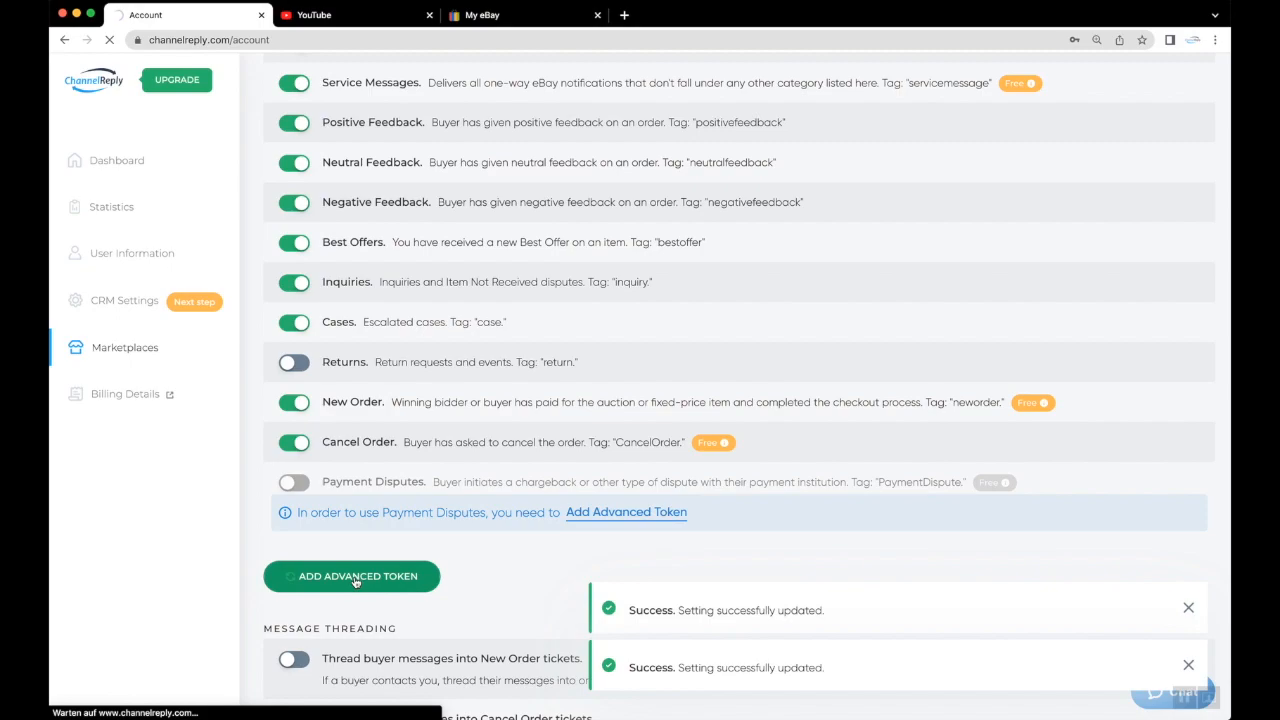
click(352, 576)
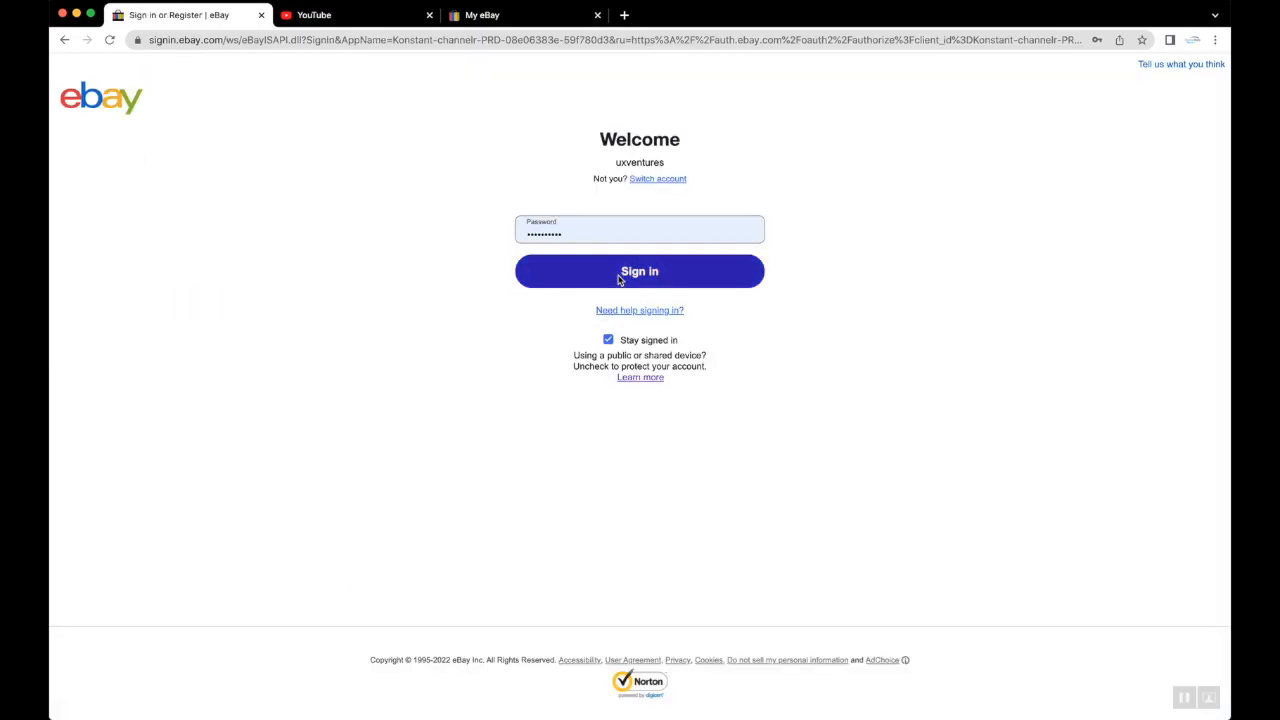
click(640, 272)
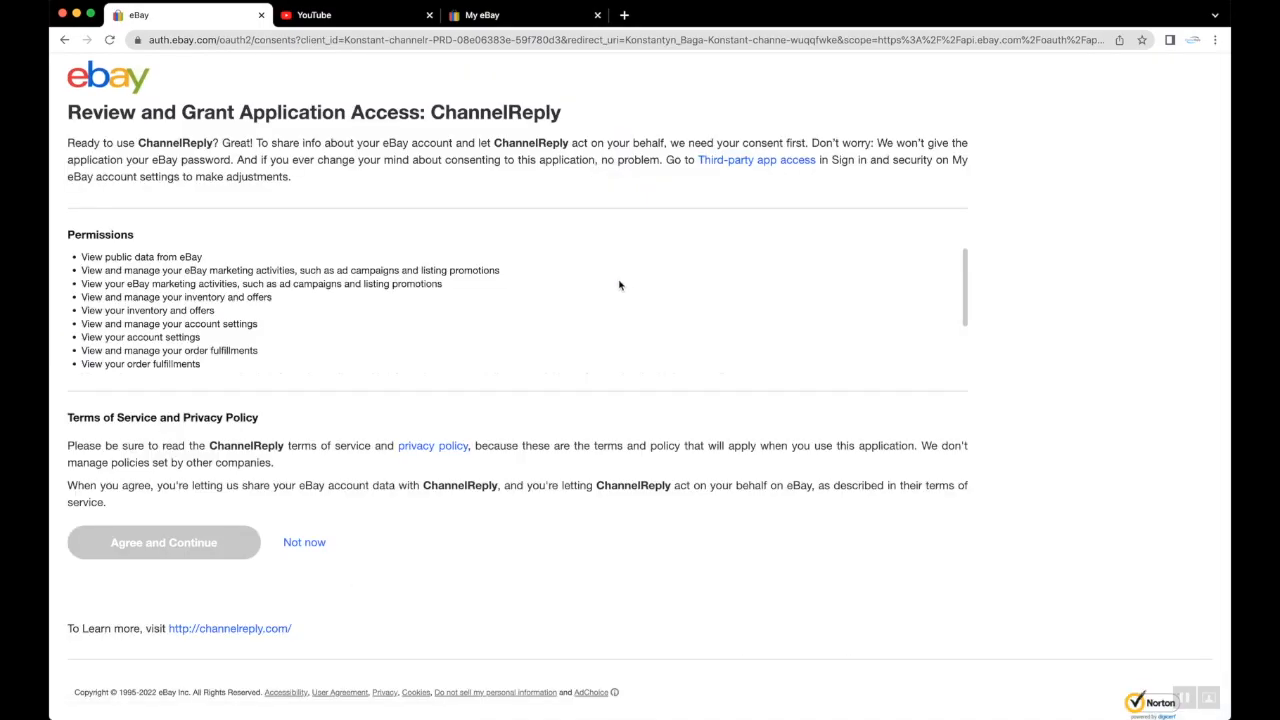
scroll(down, 3)
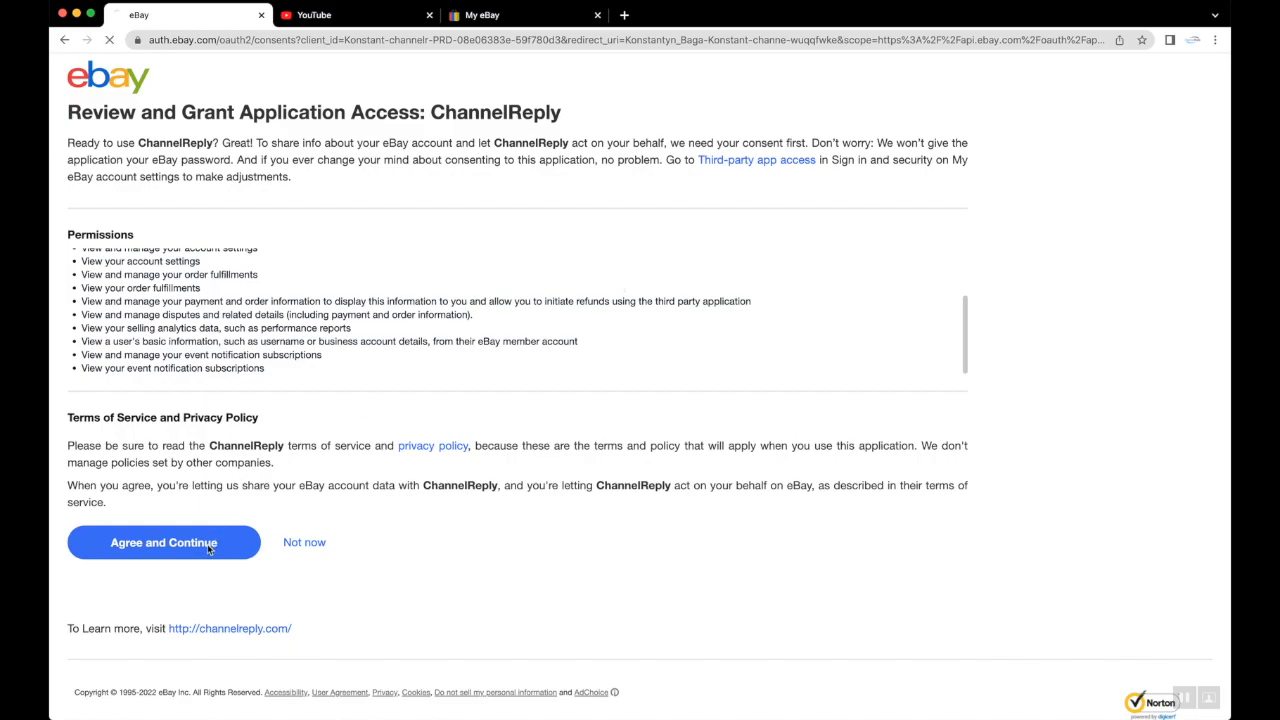
click(164, 542)
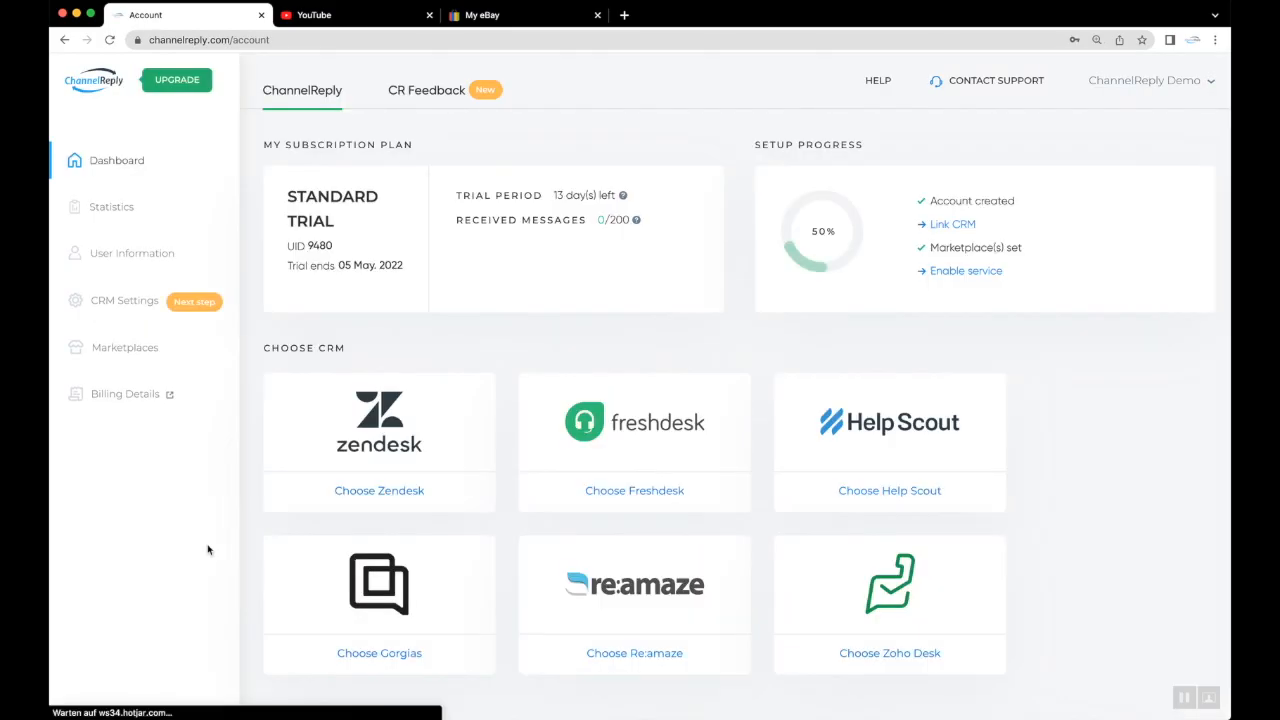
- Confirm Payment Disputes notifications are on for the eBay account and start a support chat
scroll(down, 3)
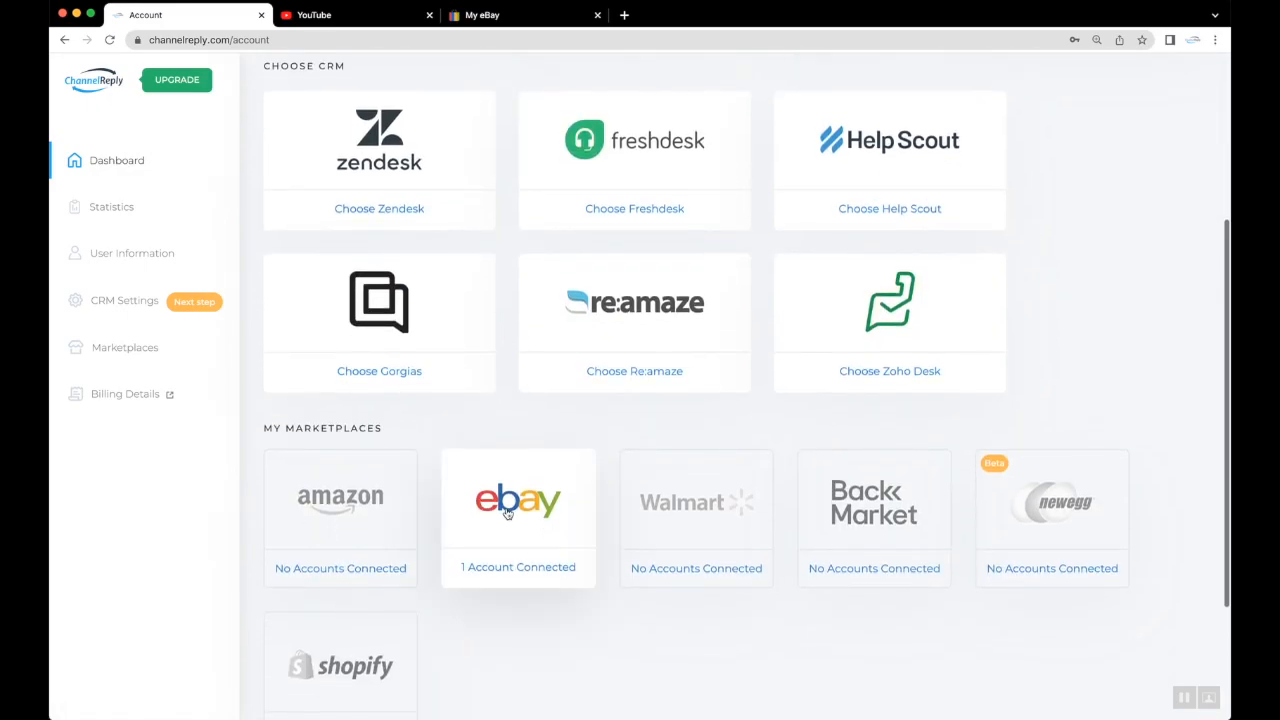
click(516, 500)
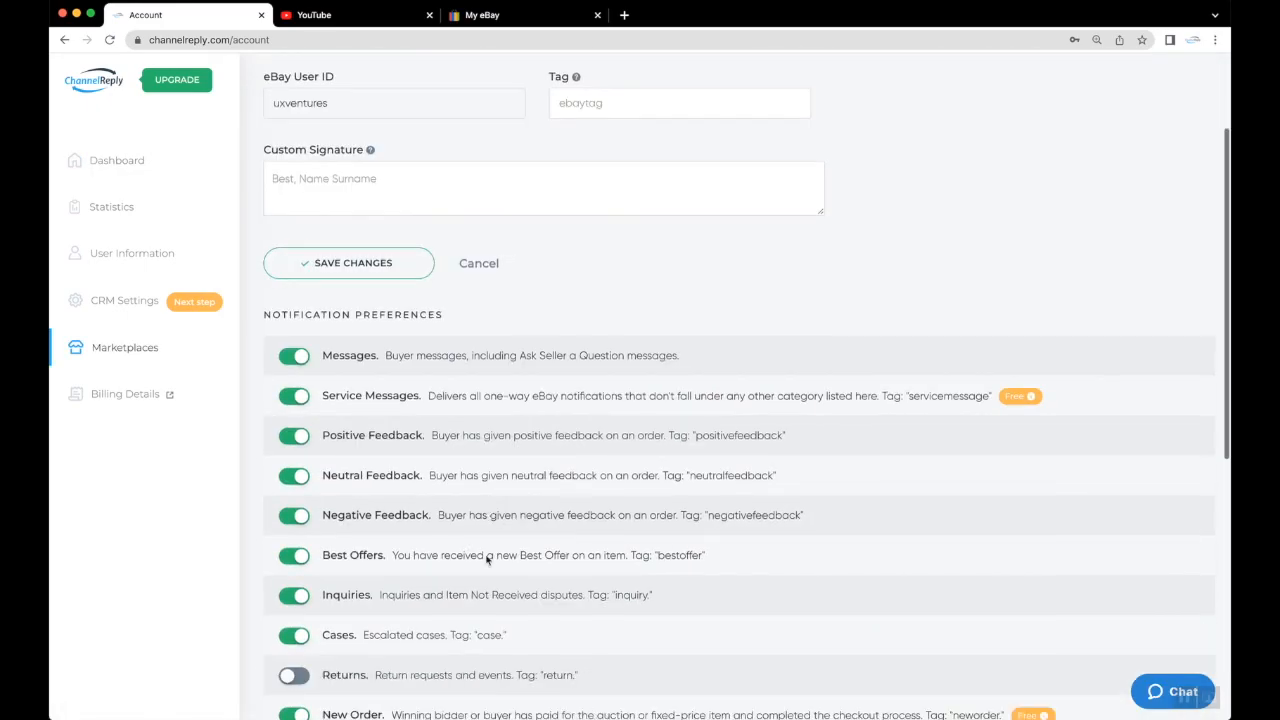
scroll(down, 3)
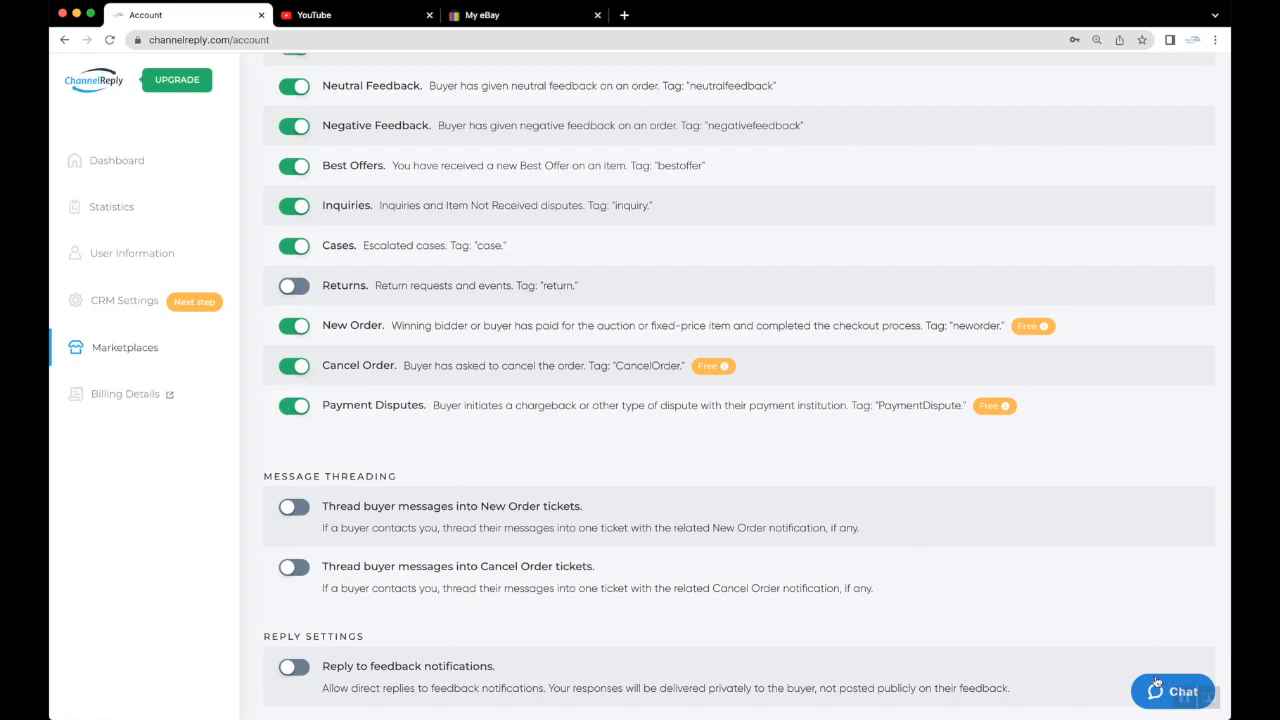
click(1172, 692)
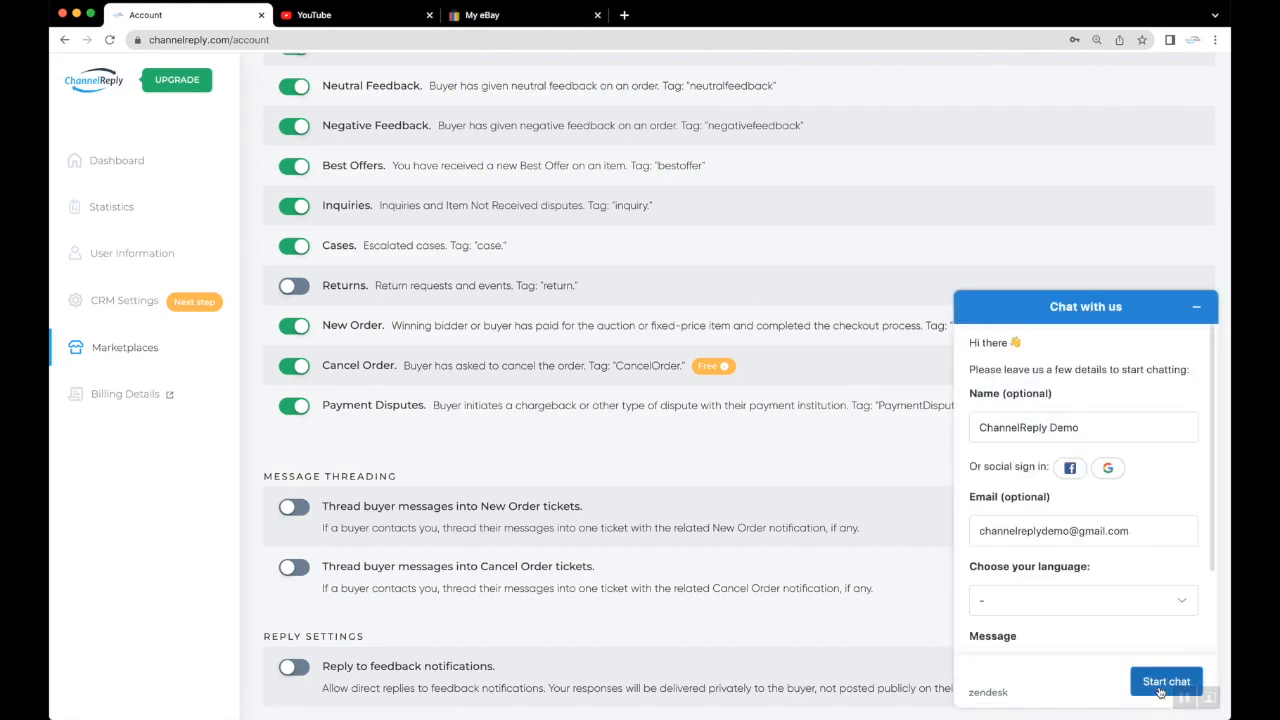